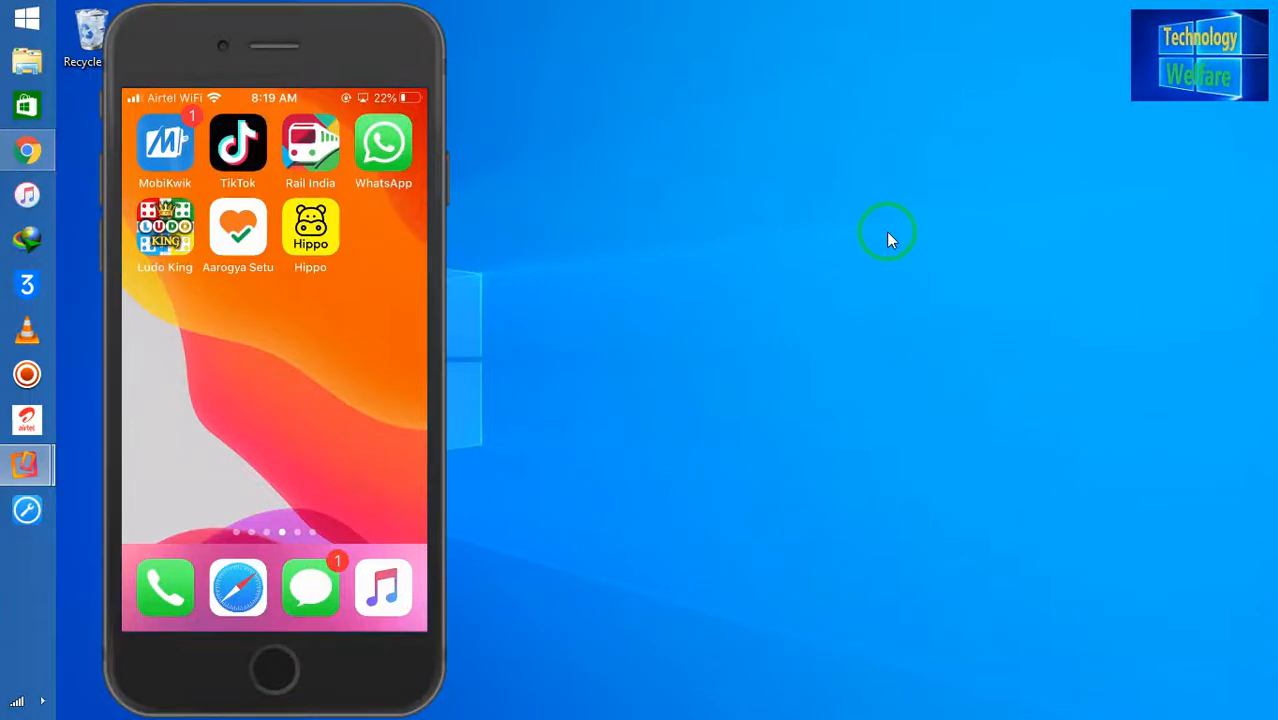
Swipe across the home screen pages to reach and launch Ludo King.
scroll(left, 3)
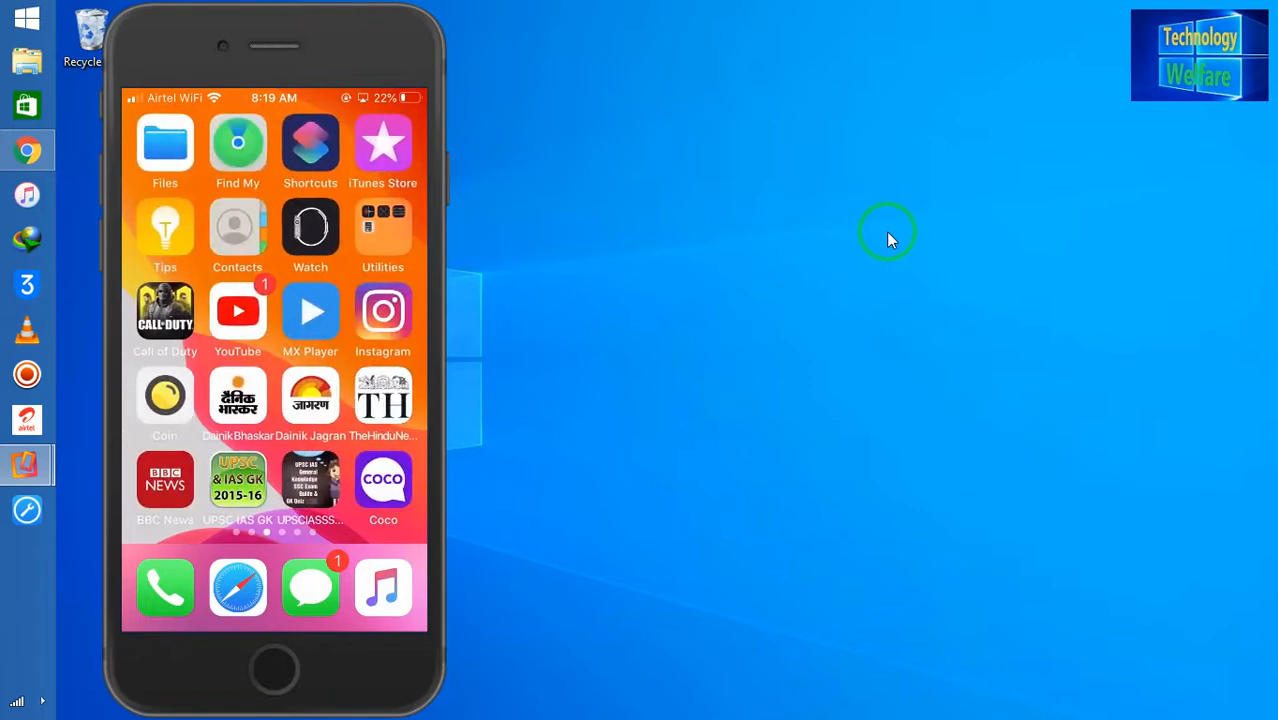
scroll(left, 3)
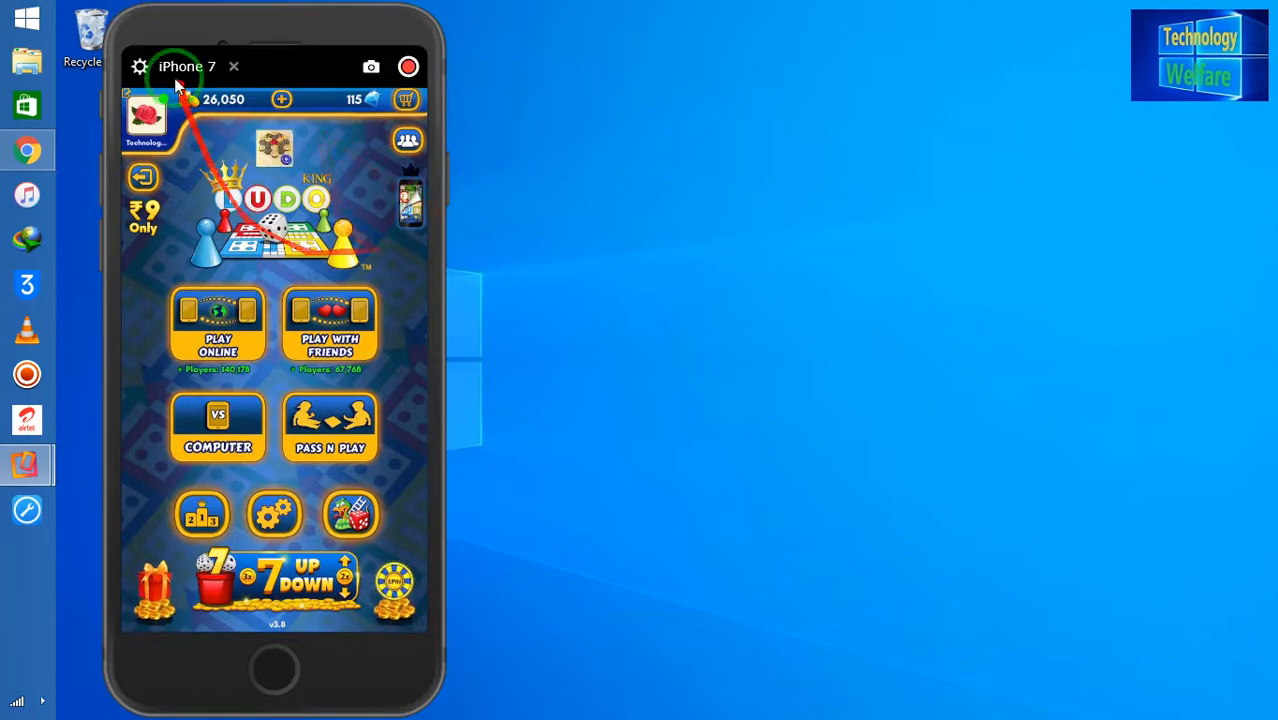
Edit the player profile, keep the display name, and expand the country list showing Austria.
click(146, 116)
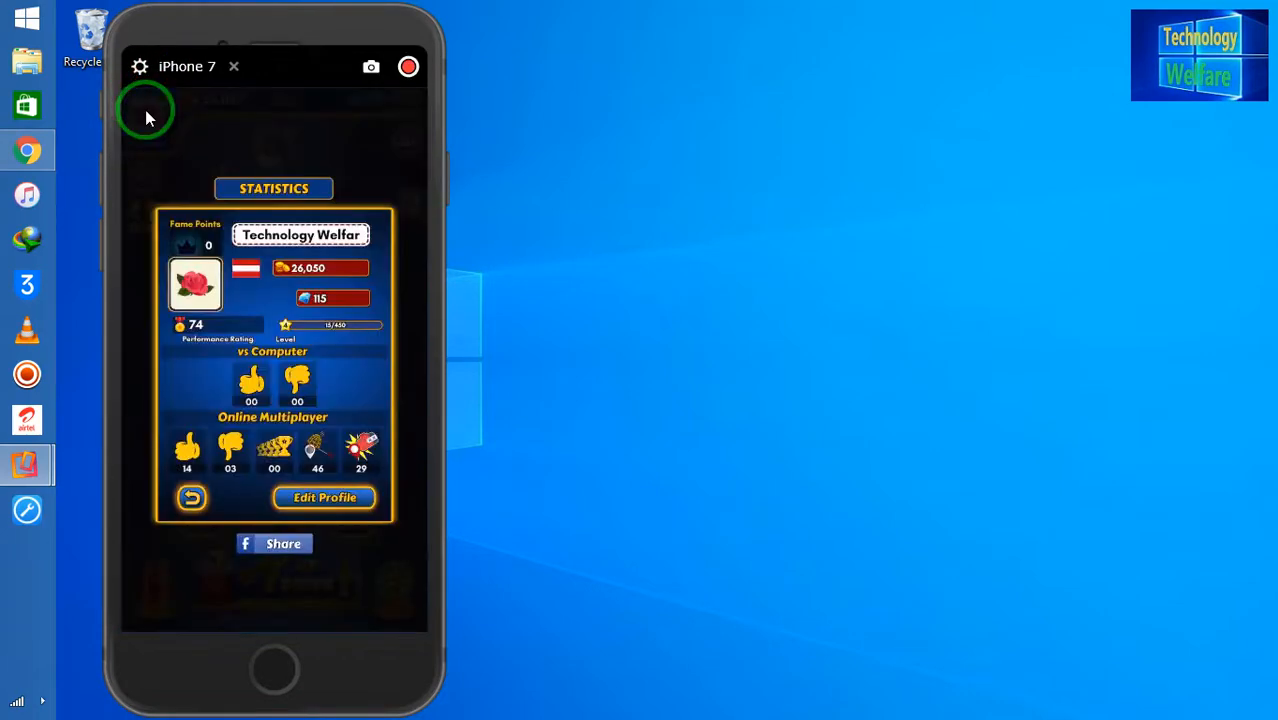
click(324, 496)
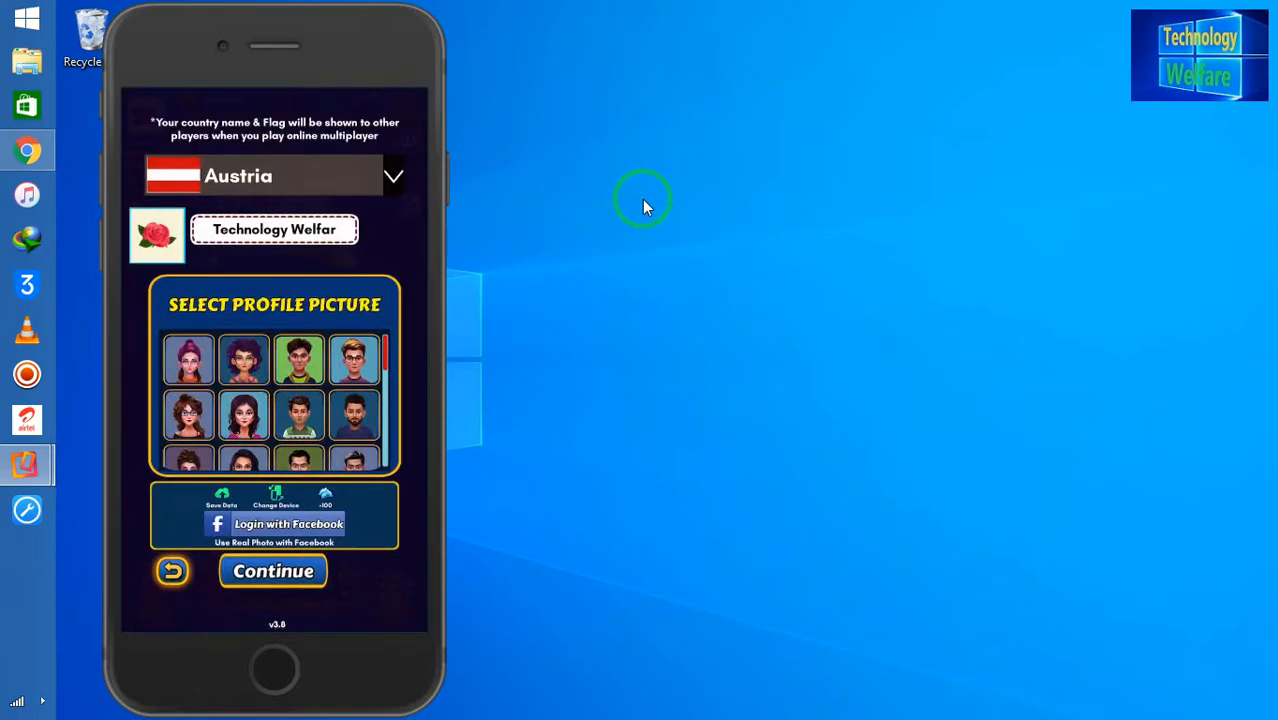
click(274, 228)
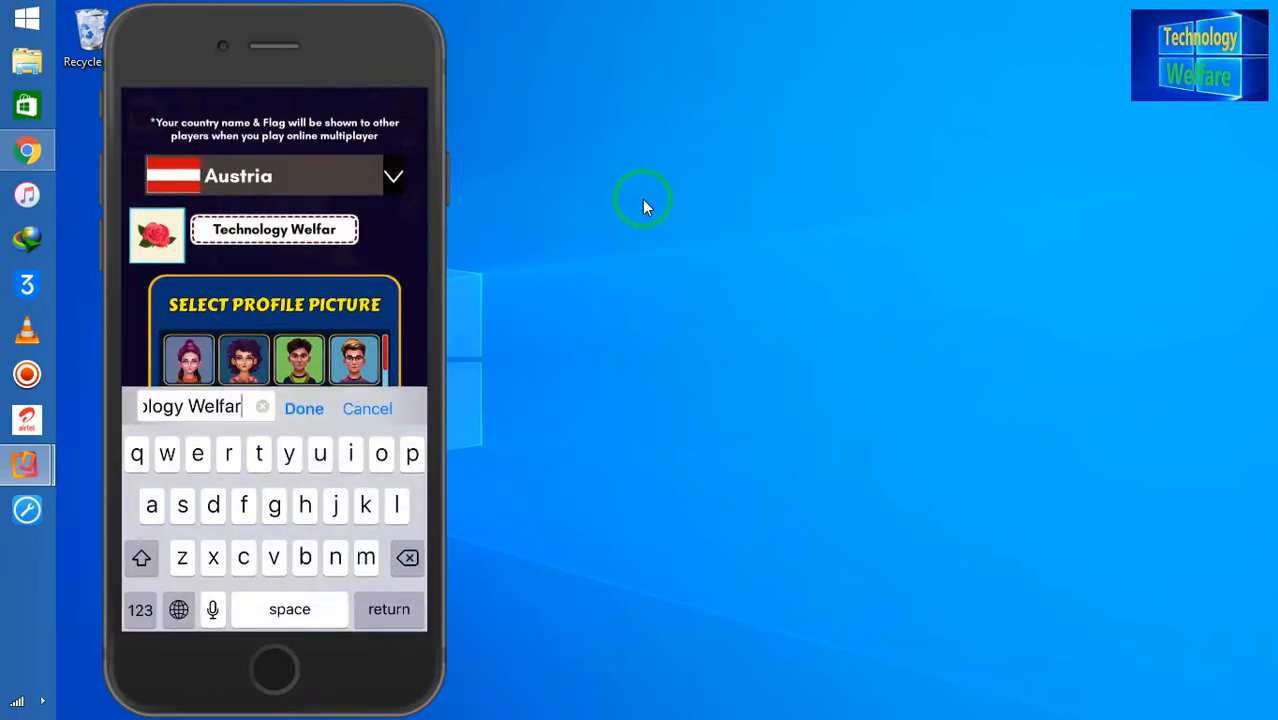
click(304, 408)
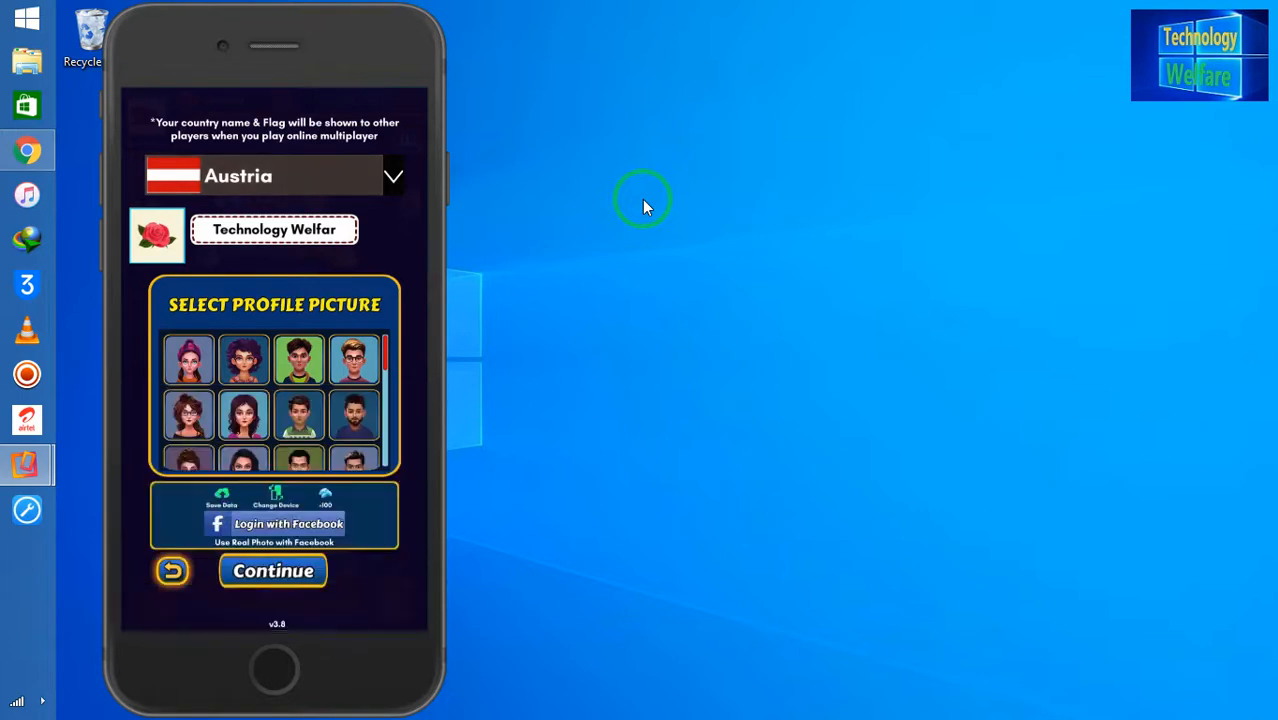
click(392, 176)
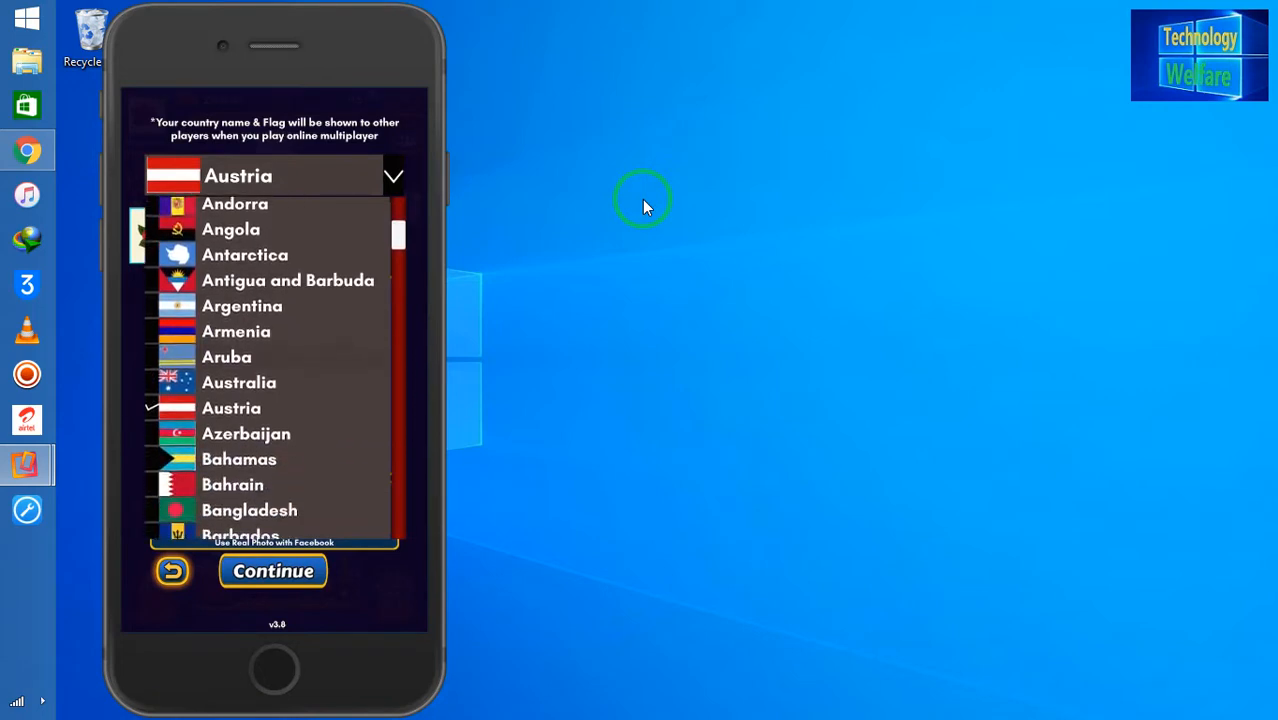
Choose Australia as the profile country and browse the profile picture grid.
click(240, 382)
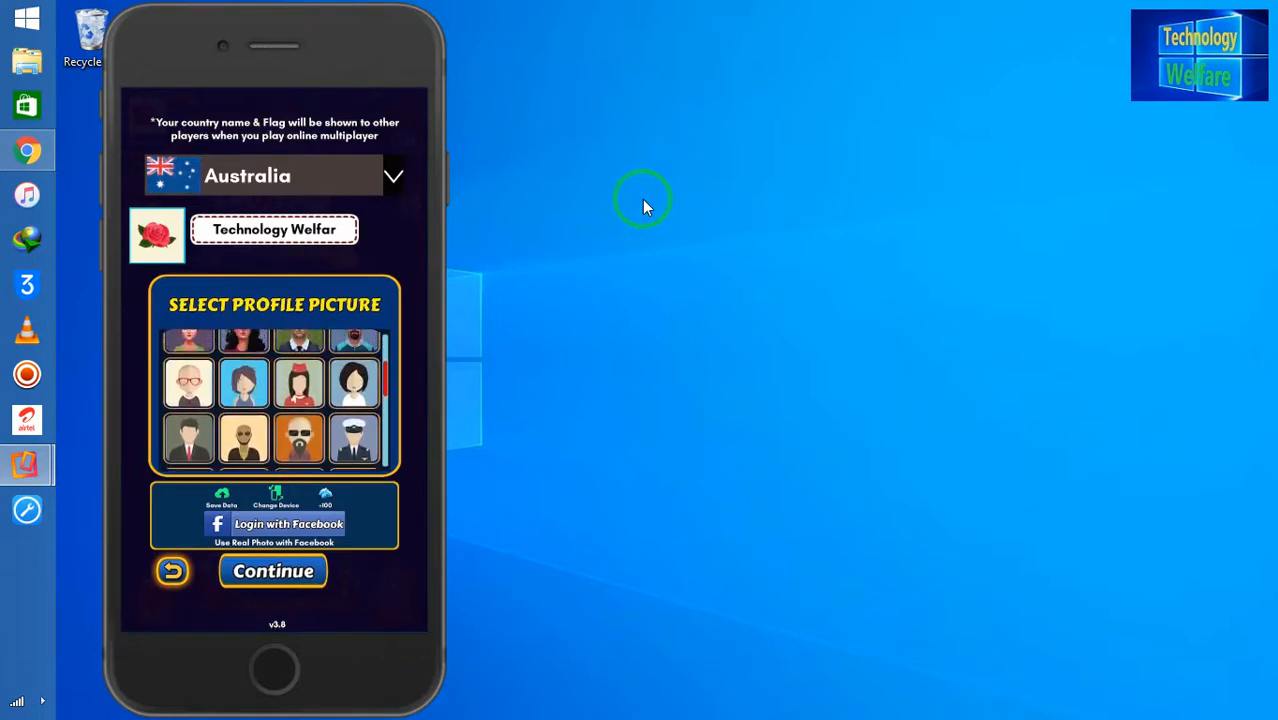
scroll(down, 3)
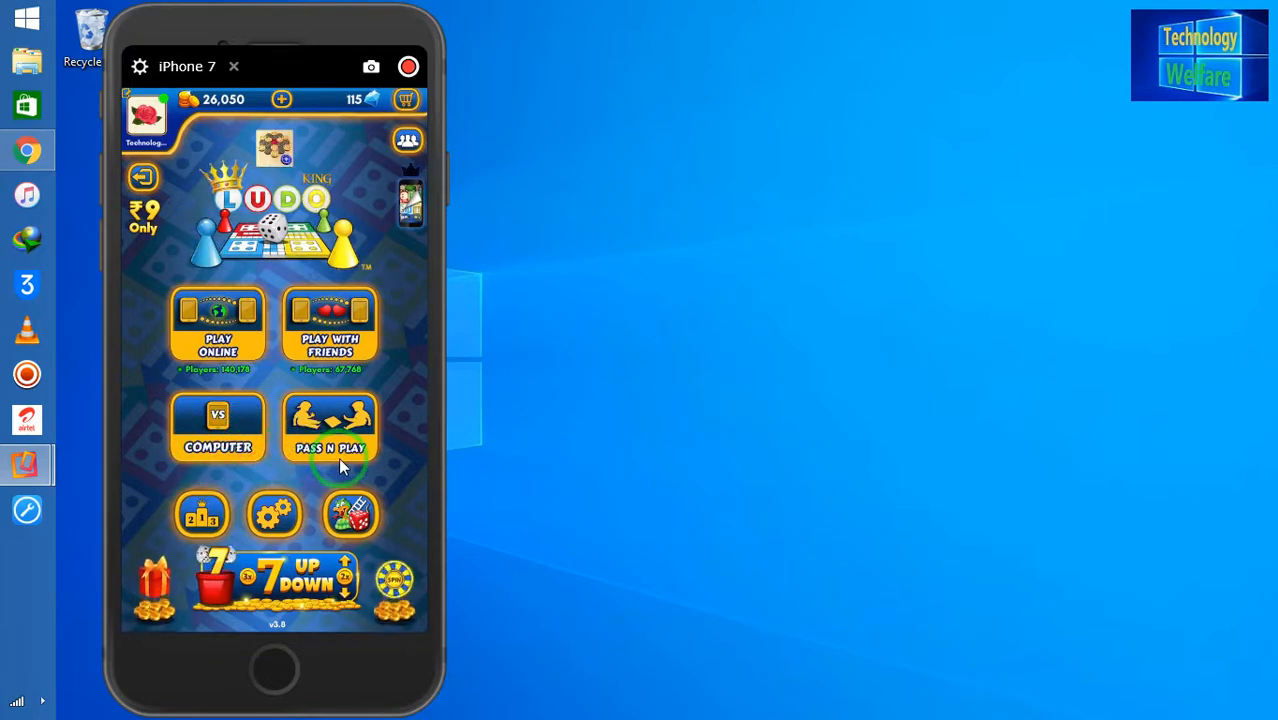
mouse_move(710, 388)
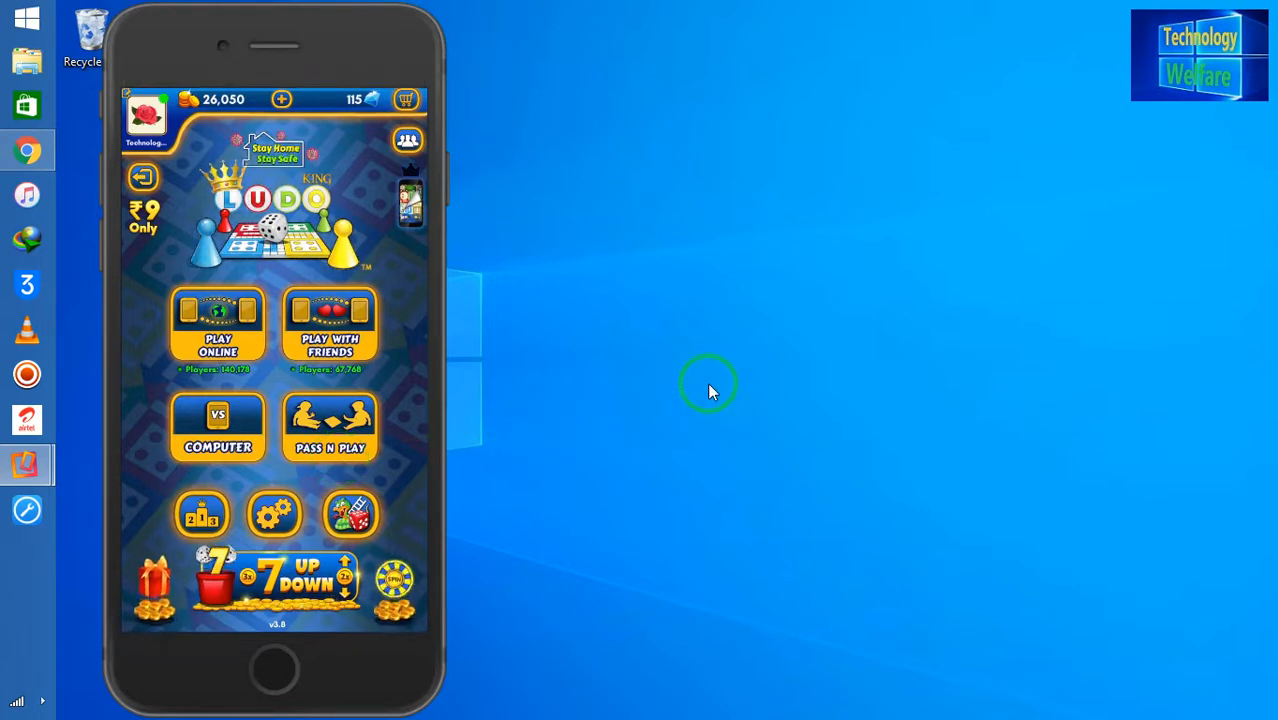
mouse_move(648, 390)
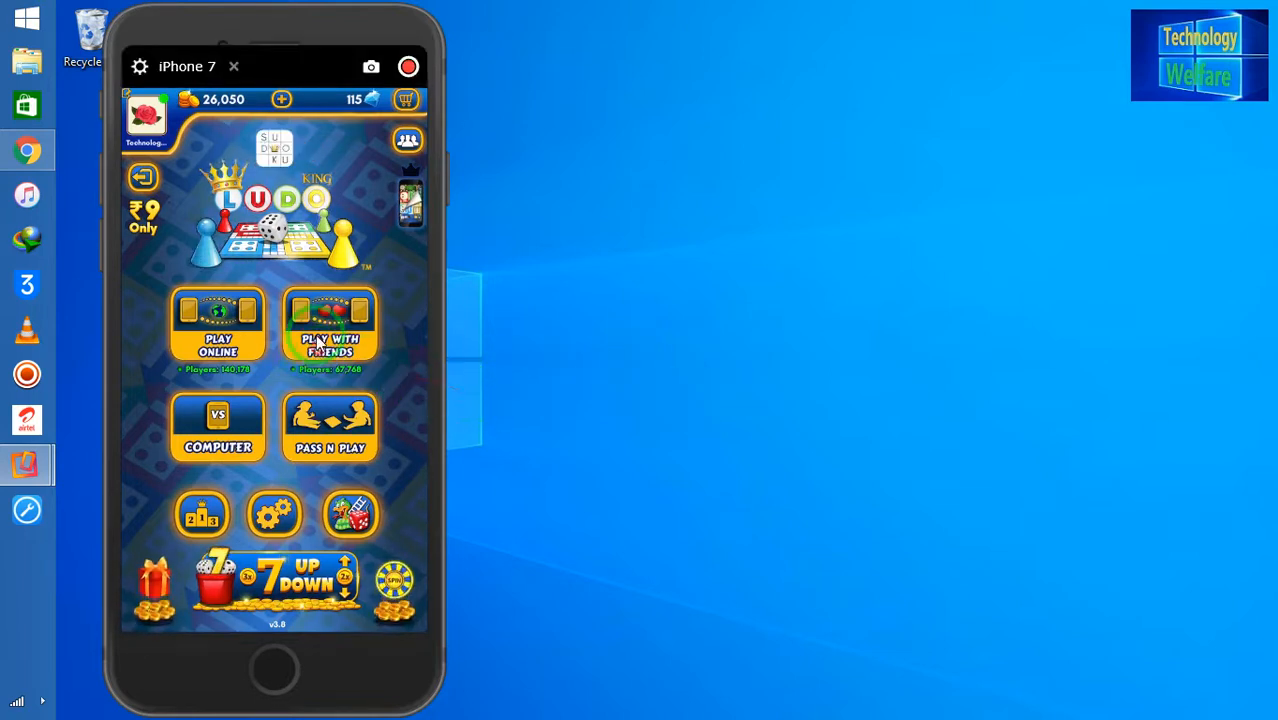
click(330, 328)
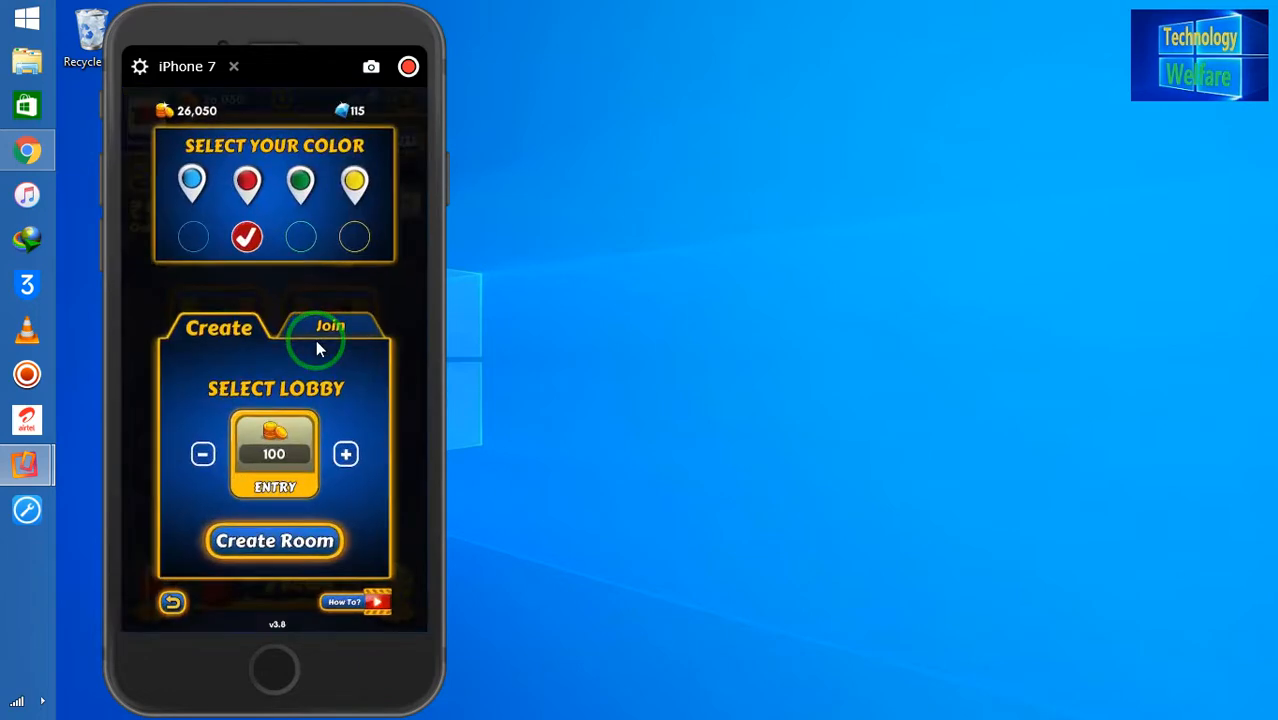
mouse_move(498, 366)
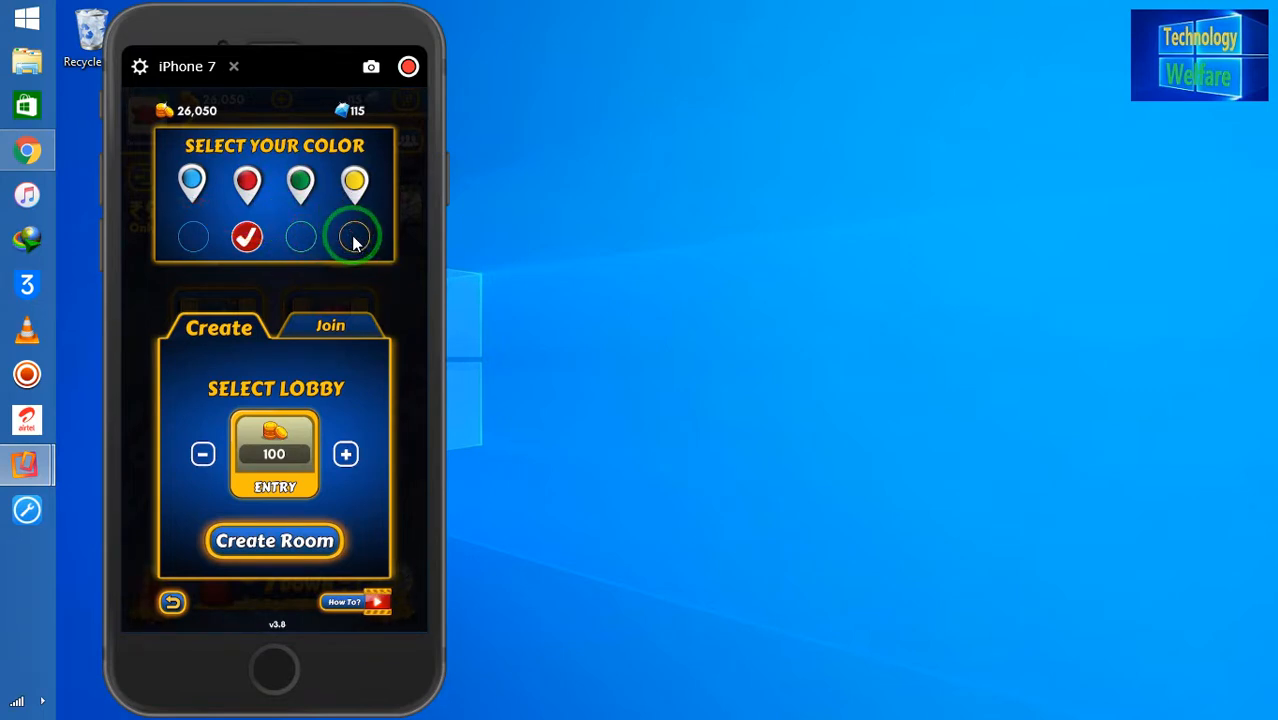
click(356, 236)
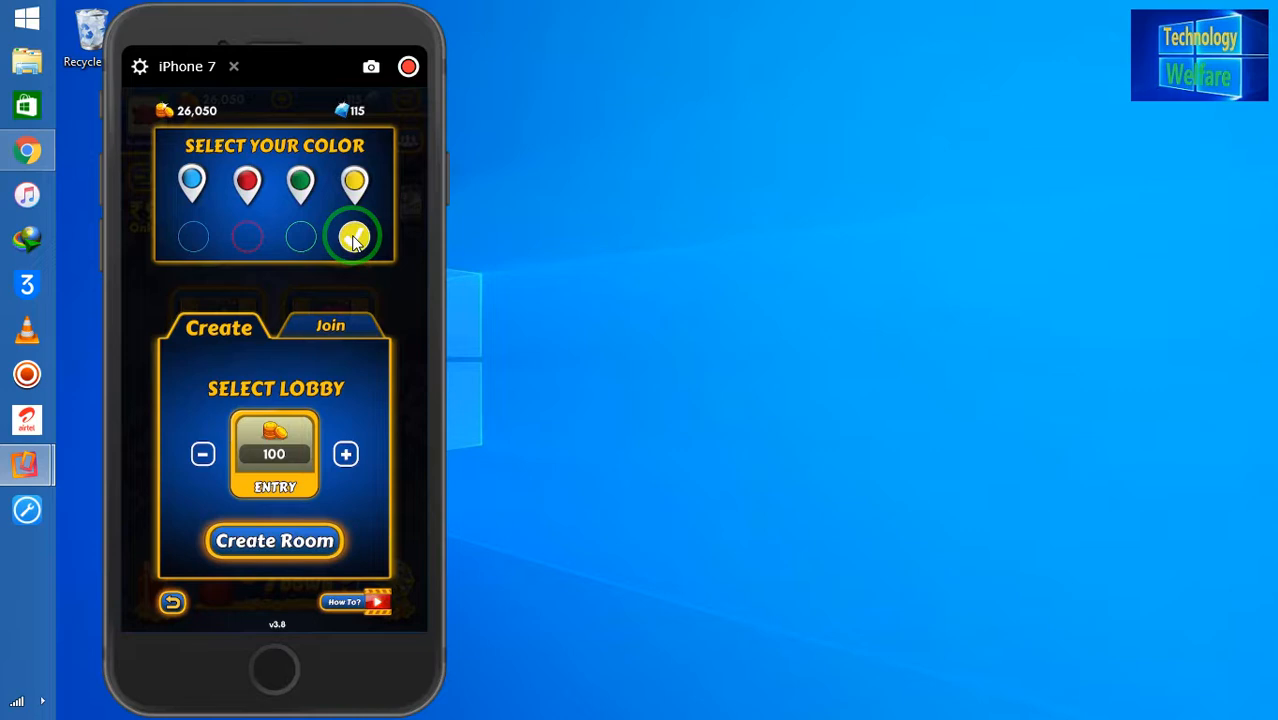
click(354, 236)
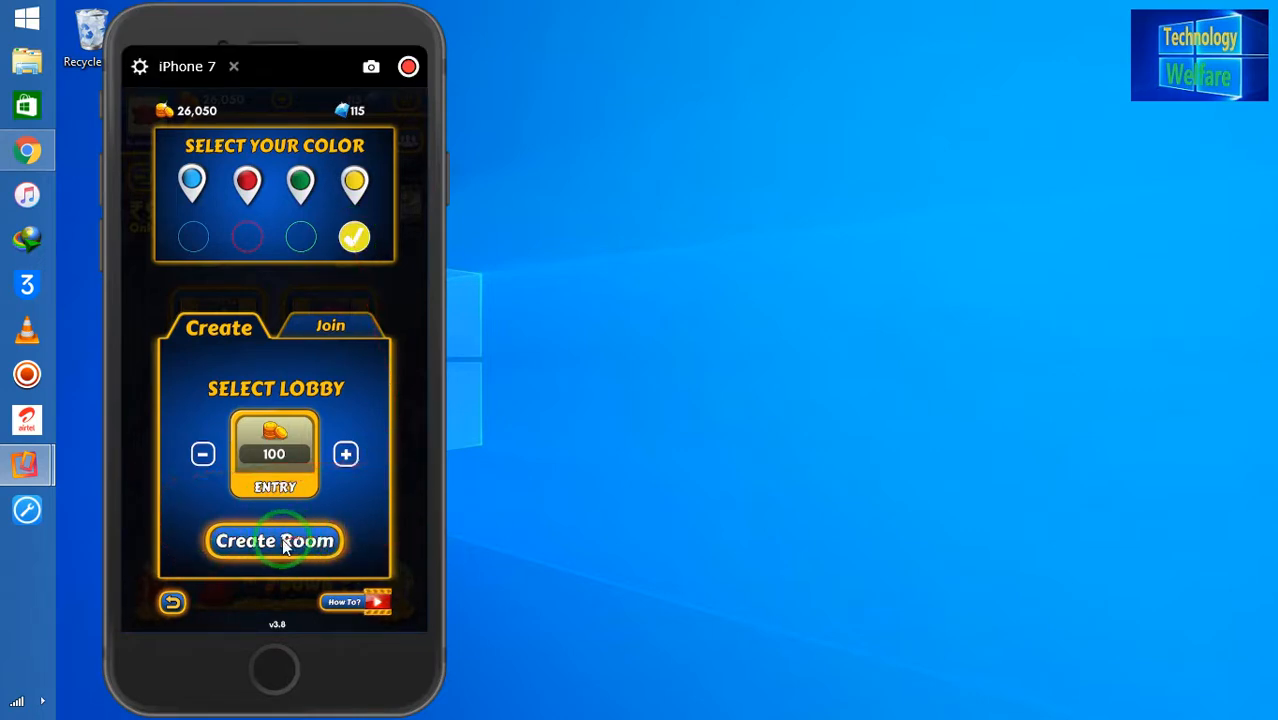
mouse_move(400, 500)
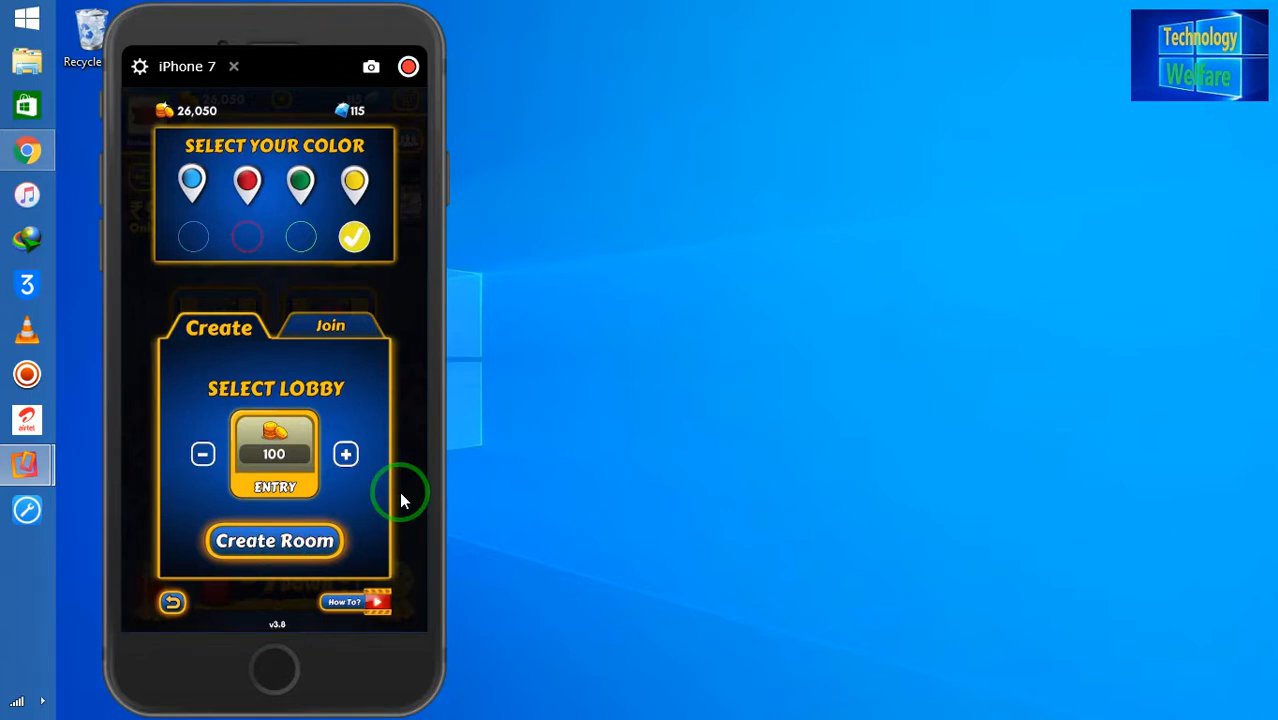
mouse_move(156, 358)
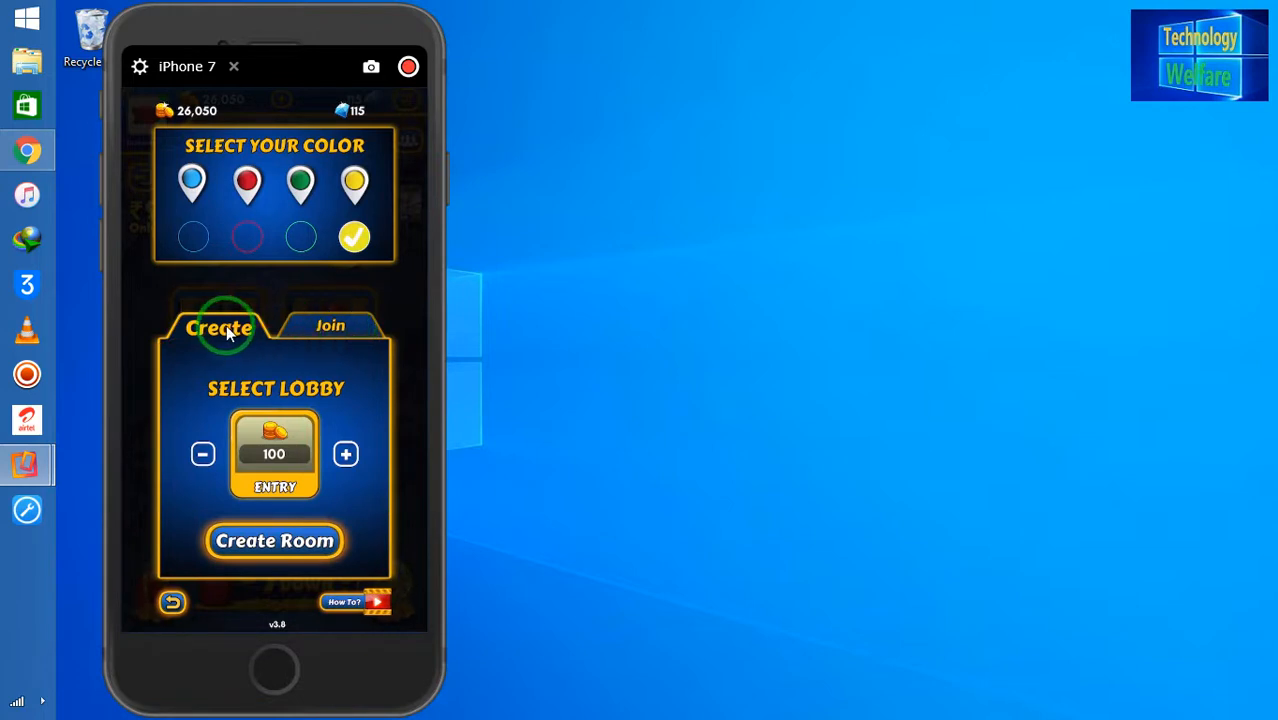
mouse_move(420, 452)
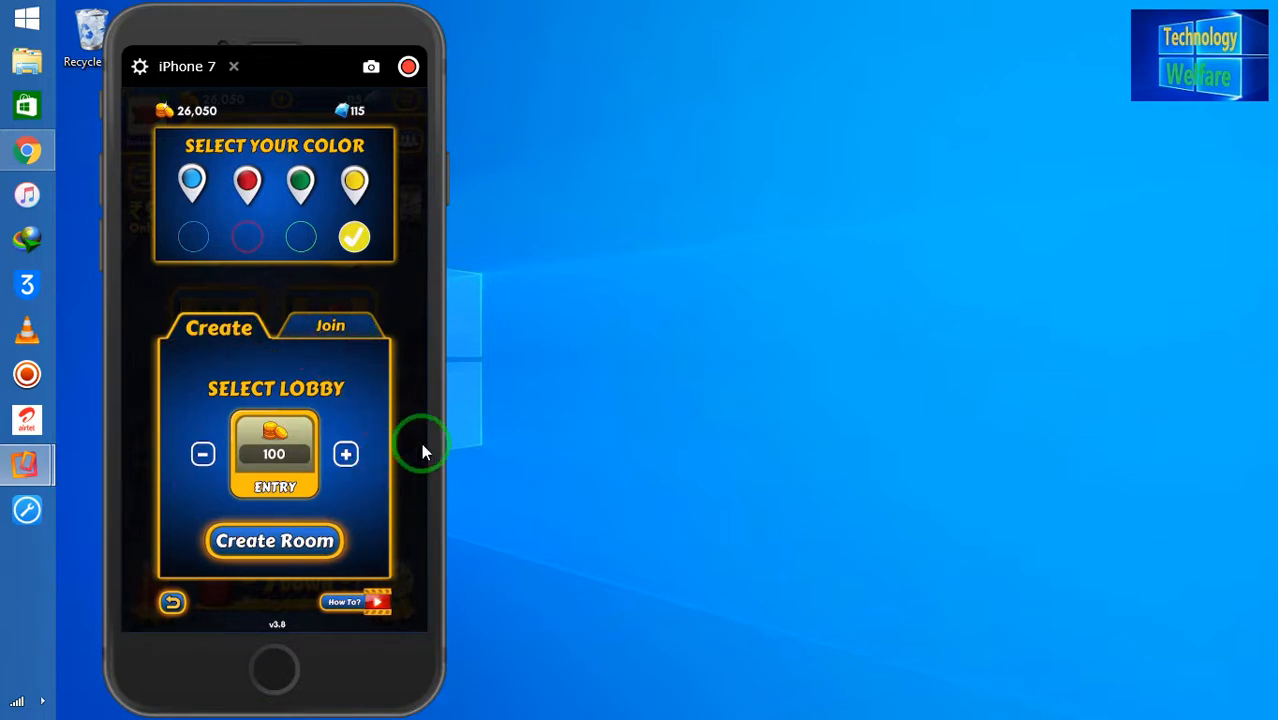
click(274, 540)
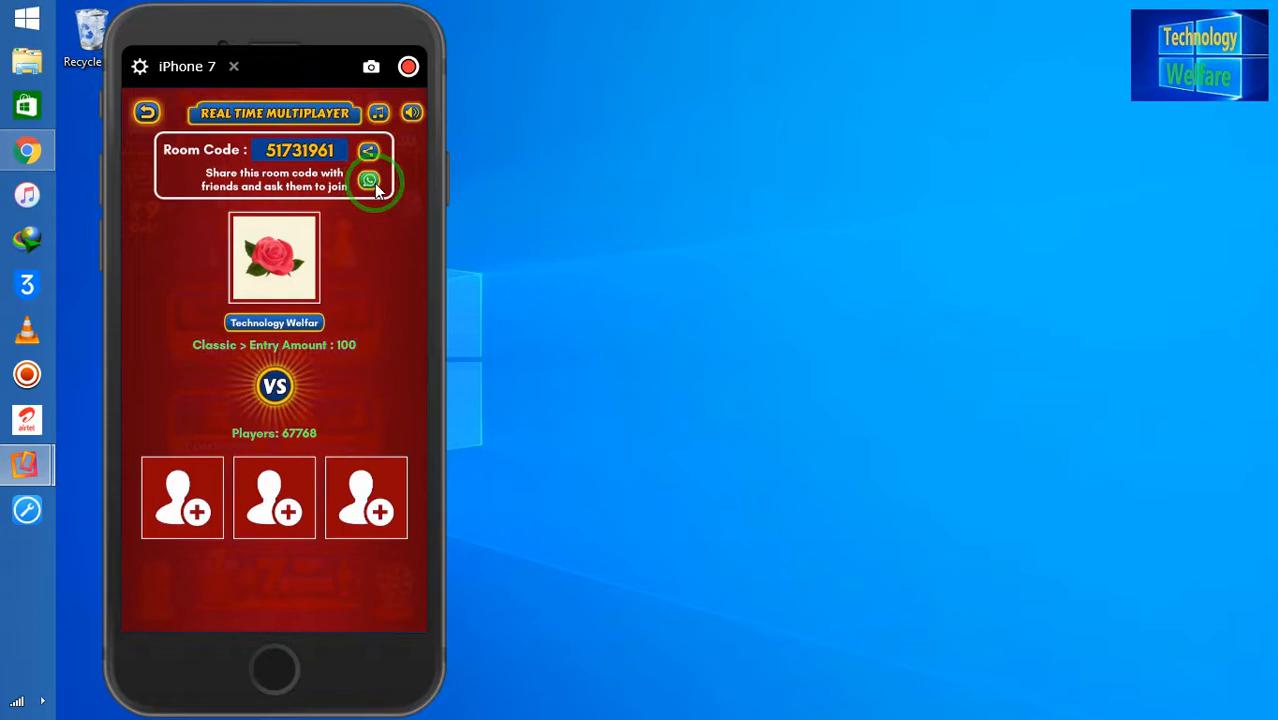
Bring up the iOS share sheet for the room code invitation.
click(370, 182)
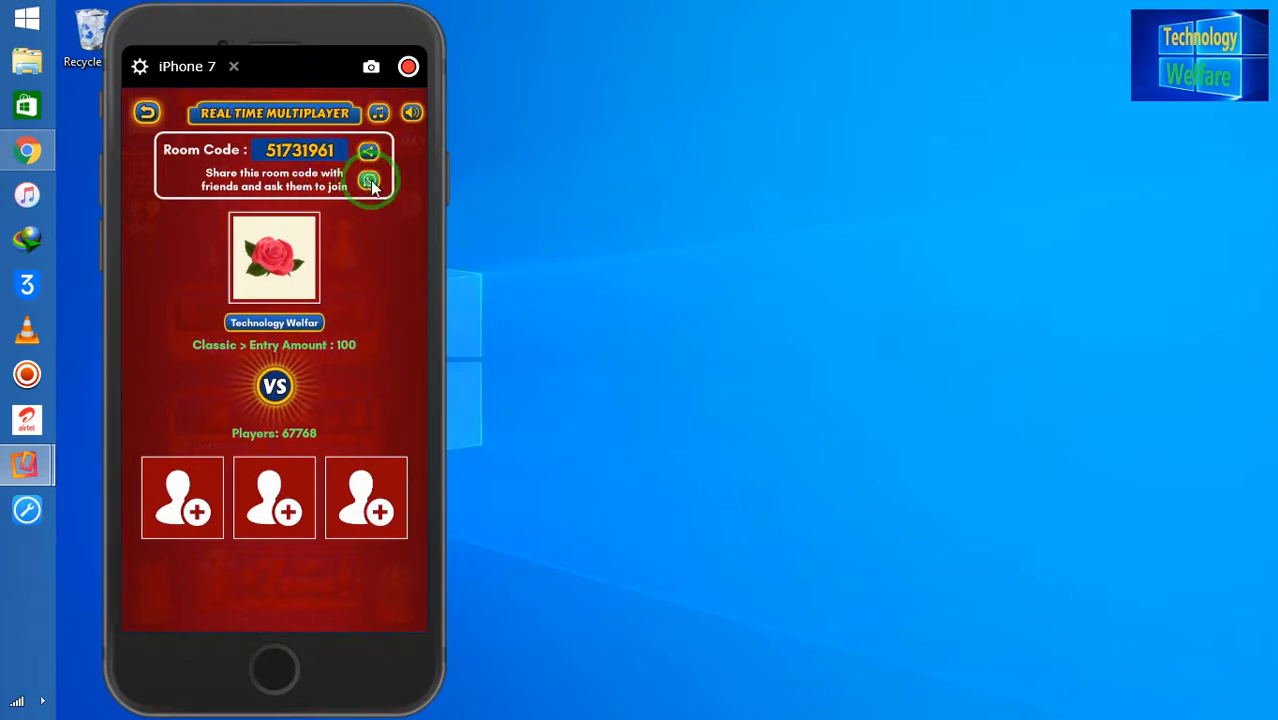
click(370, 180)
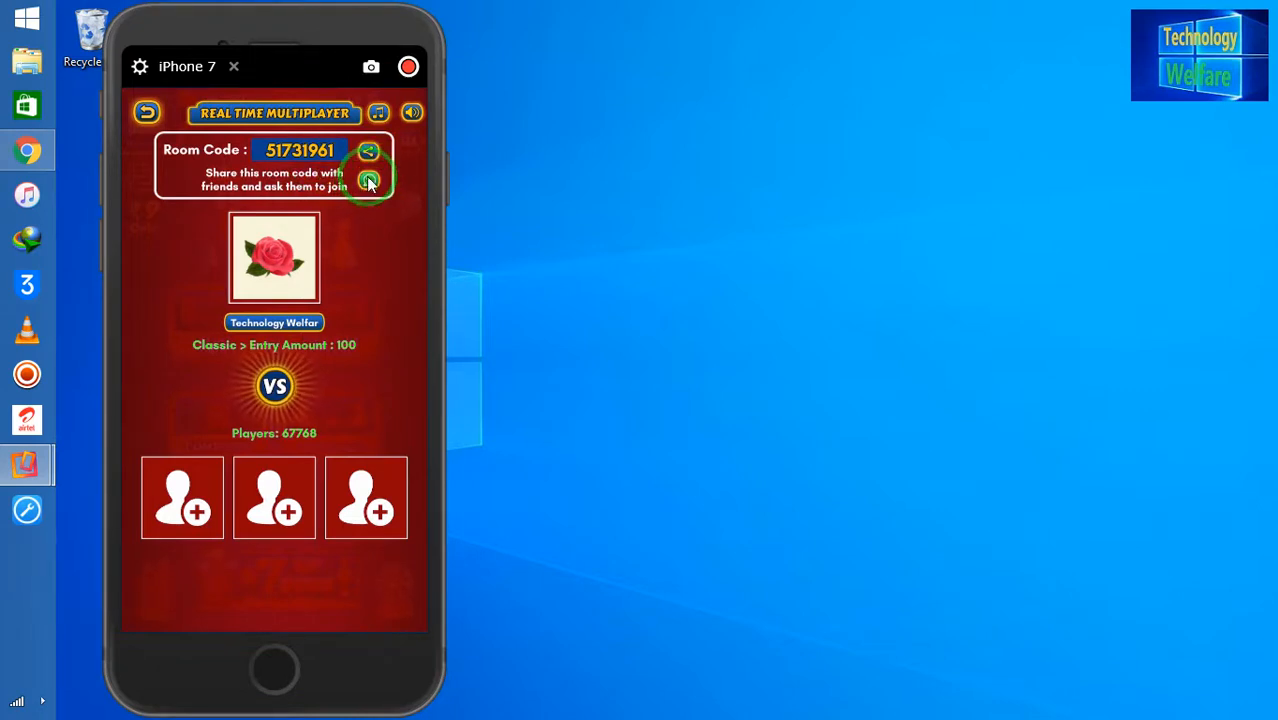
click(368, 152)
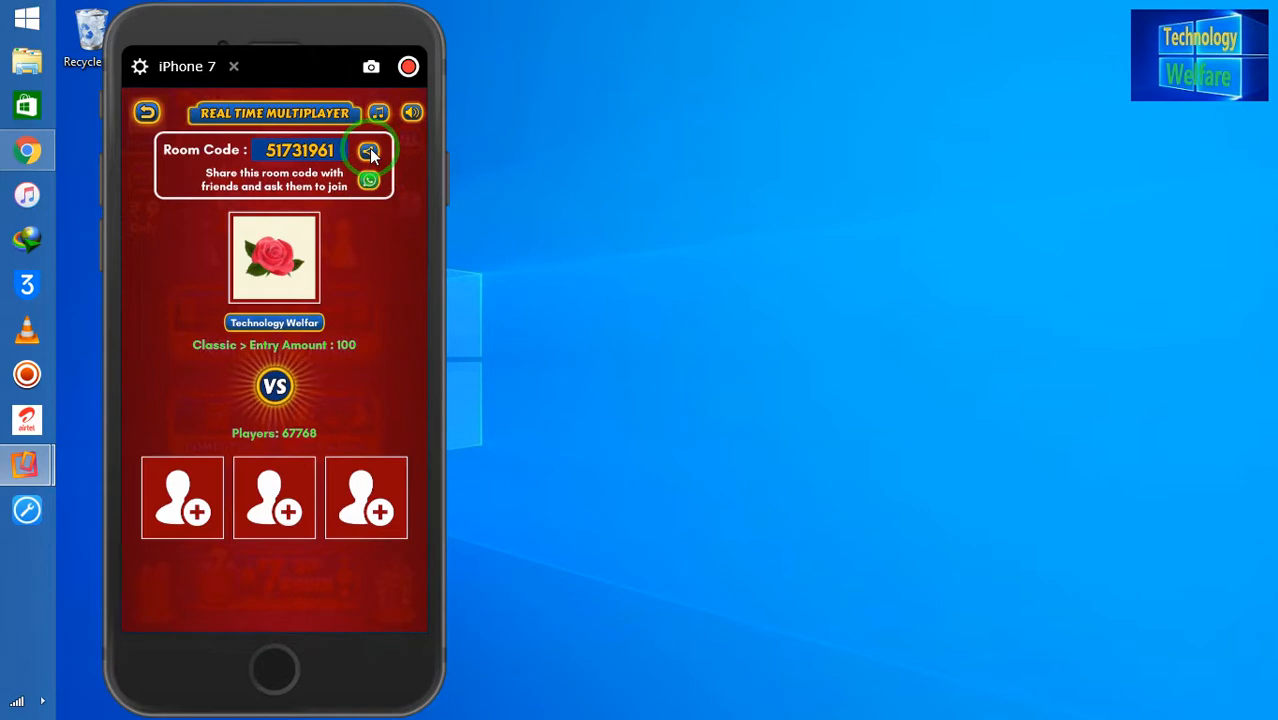
click(370, 150)
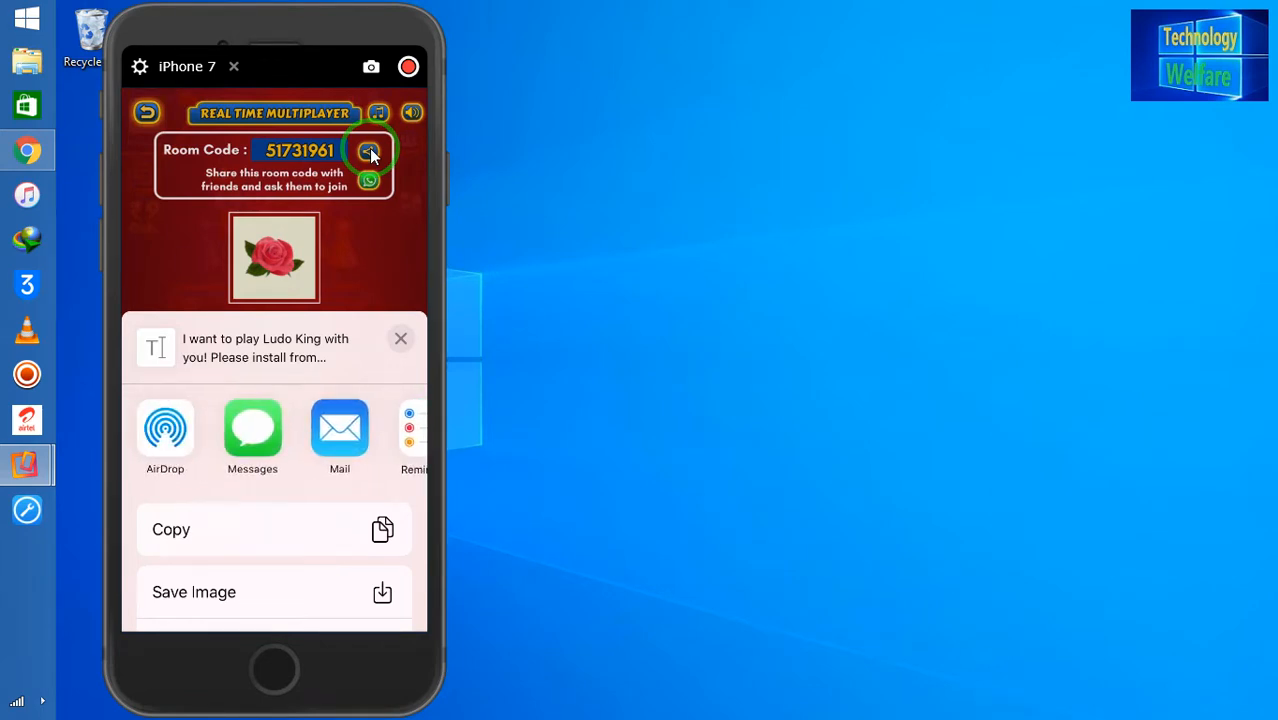
Send the room code via a sharing option so Pramod joins the room.
click(400, 338)
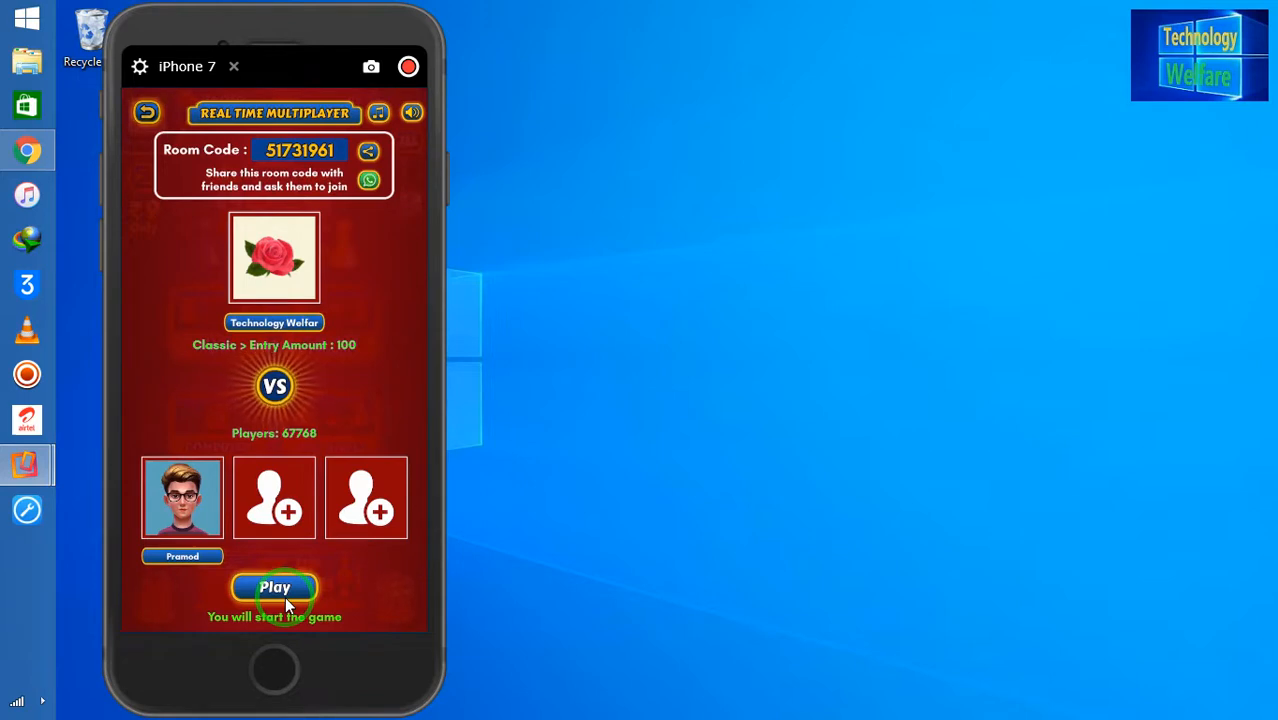
Quit the private room, confirming Yes on the Quit Room dialog.
click(146, 112)
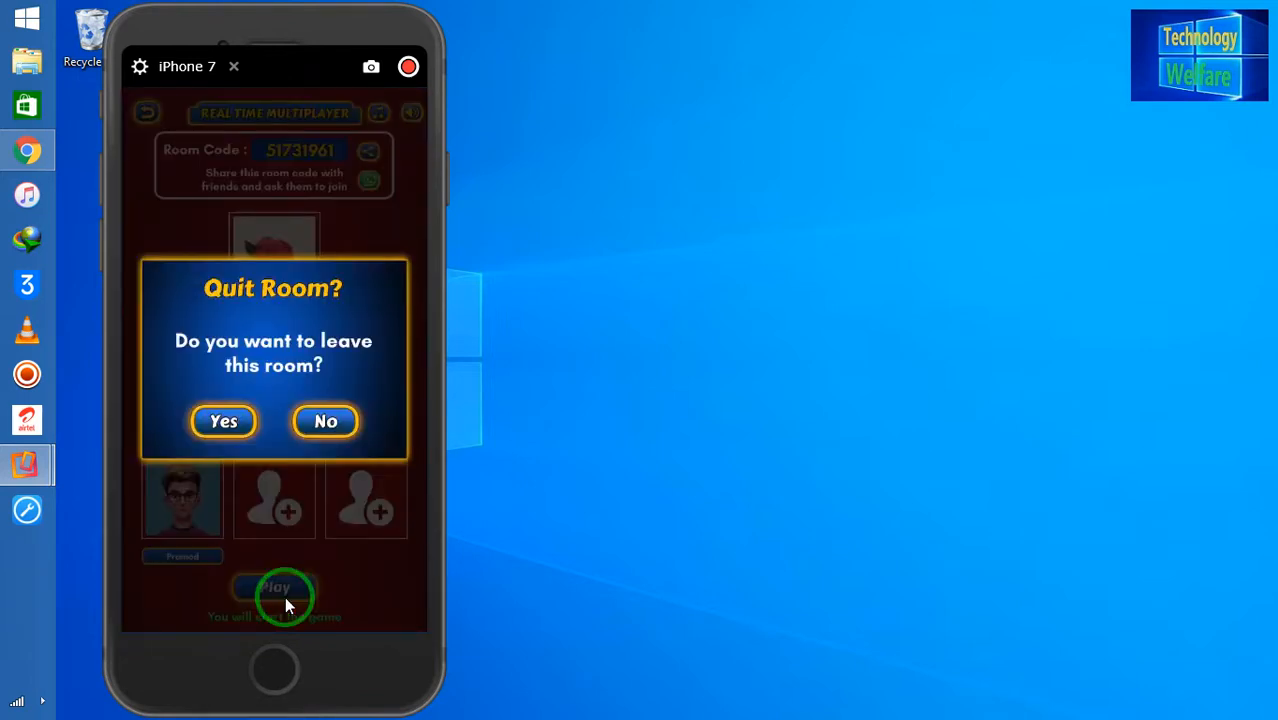
click(224, 420)
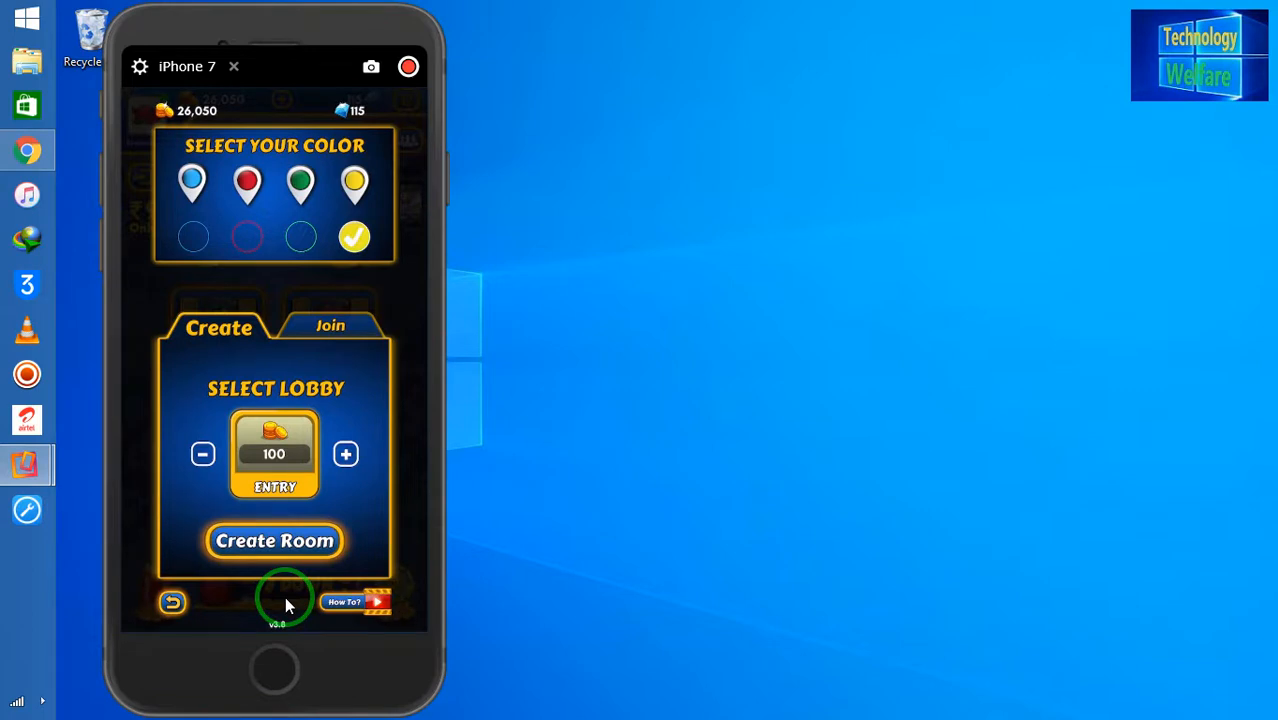
click(330, 326)
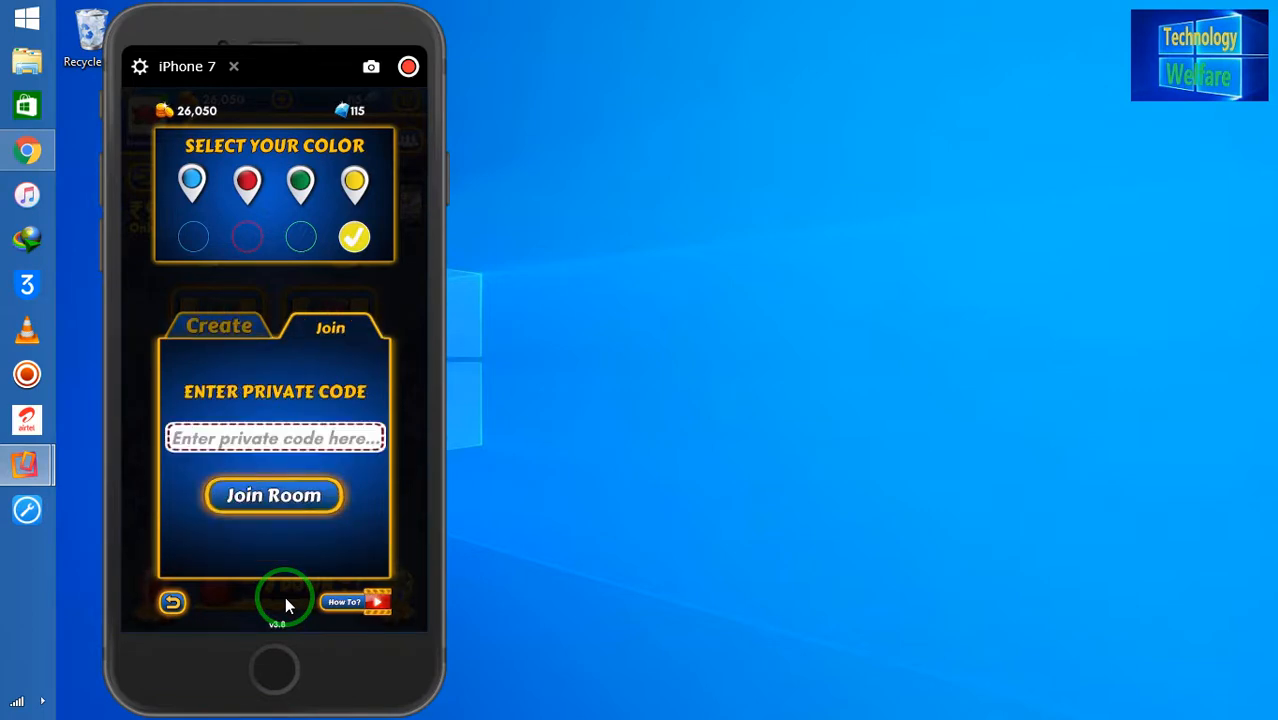
click(276, 438)
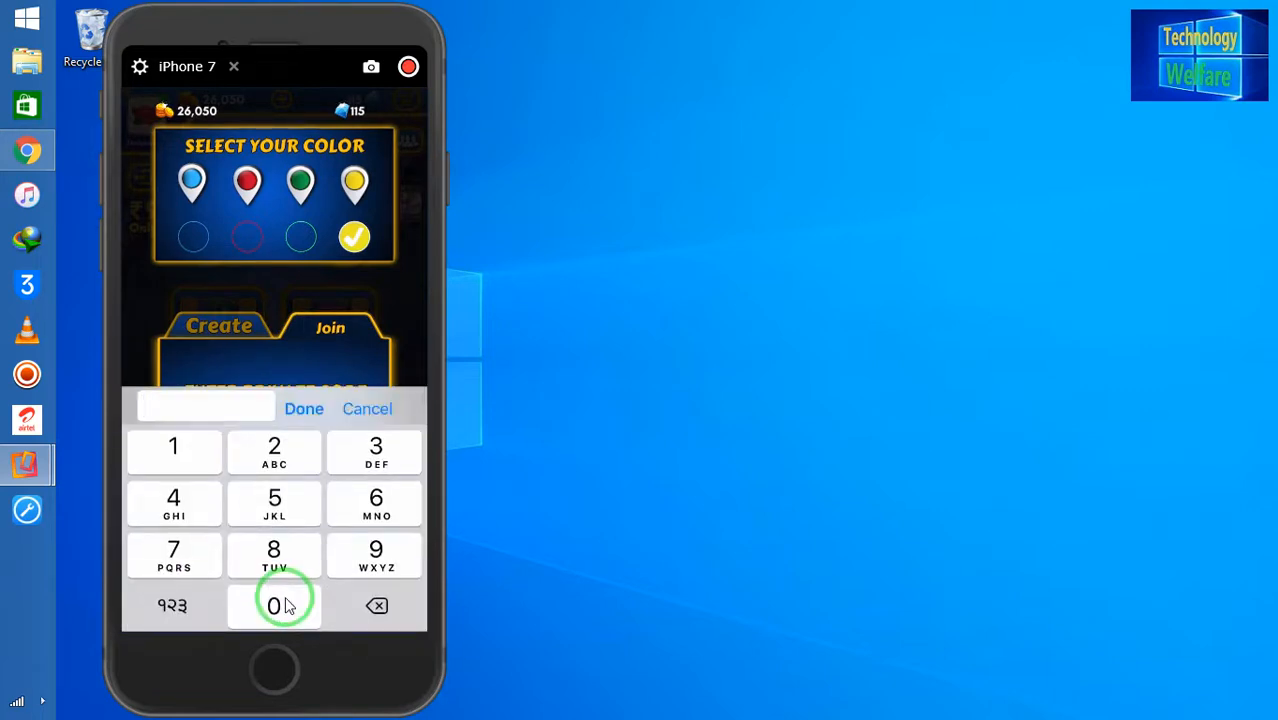
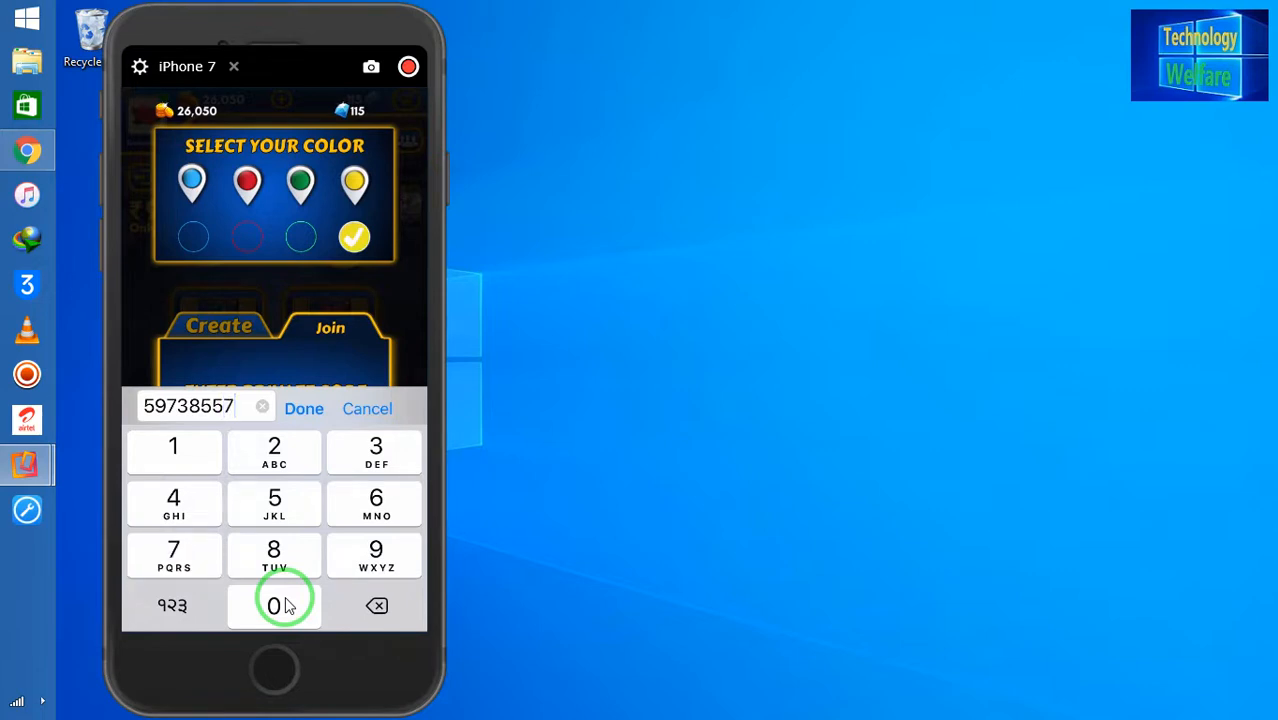
click(304, 408)
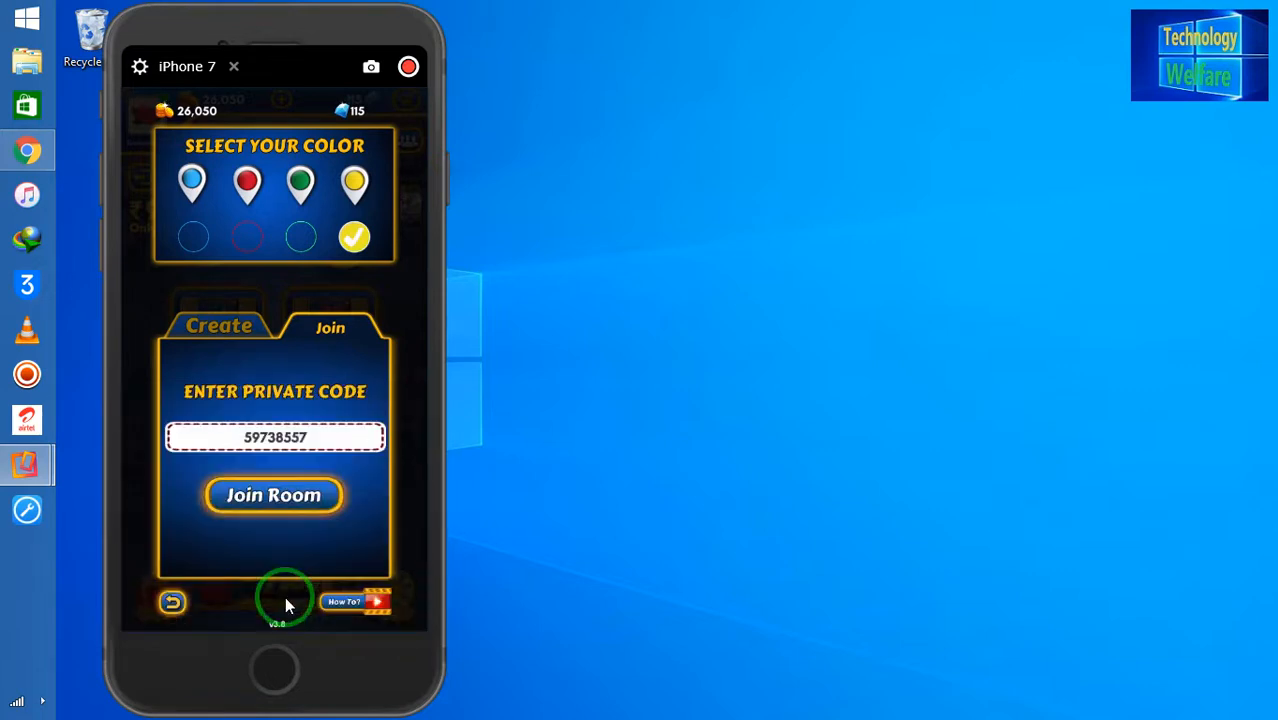
Join the room so the match board loads with Tinu and Pramod.
click(274, 496)
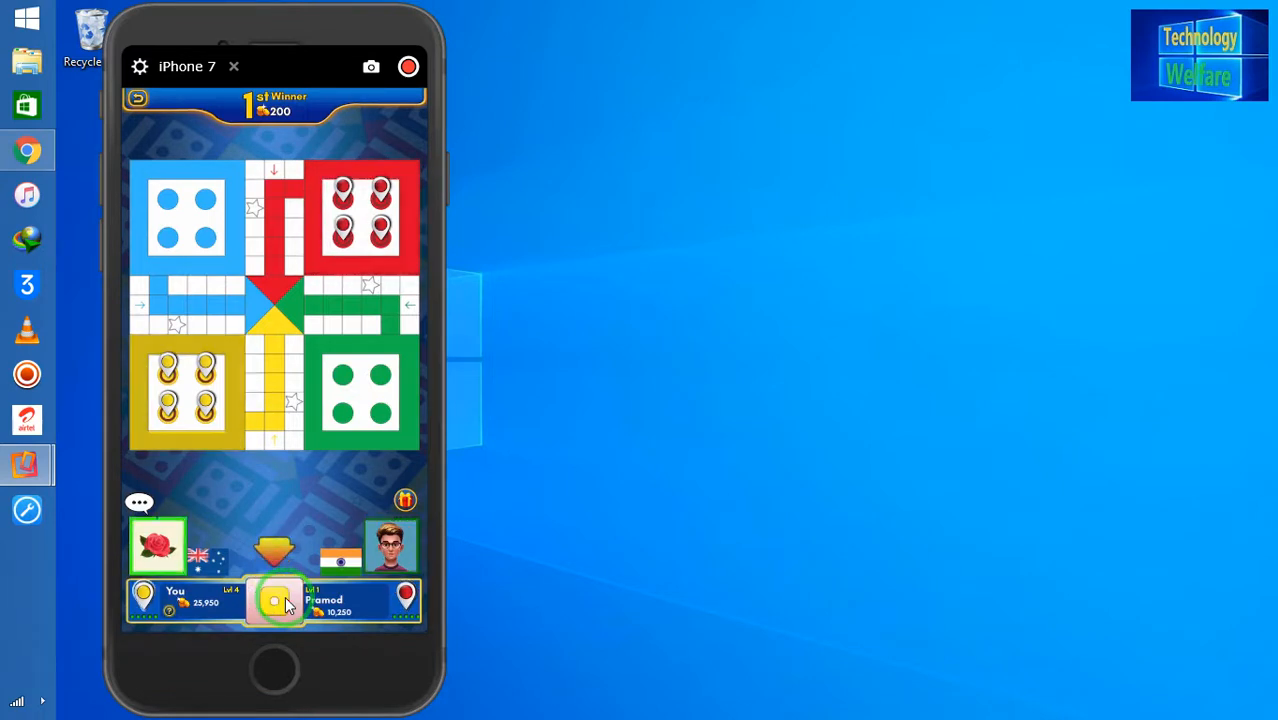
Roll the dice for the first turn, passing play to Pramod's red side.
click(276, 600)
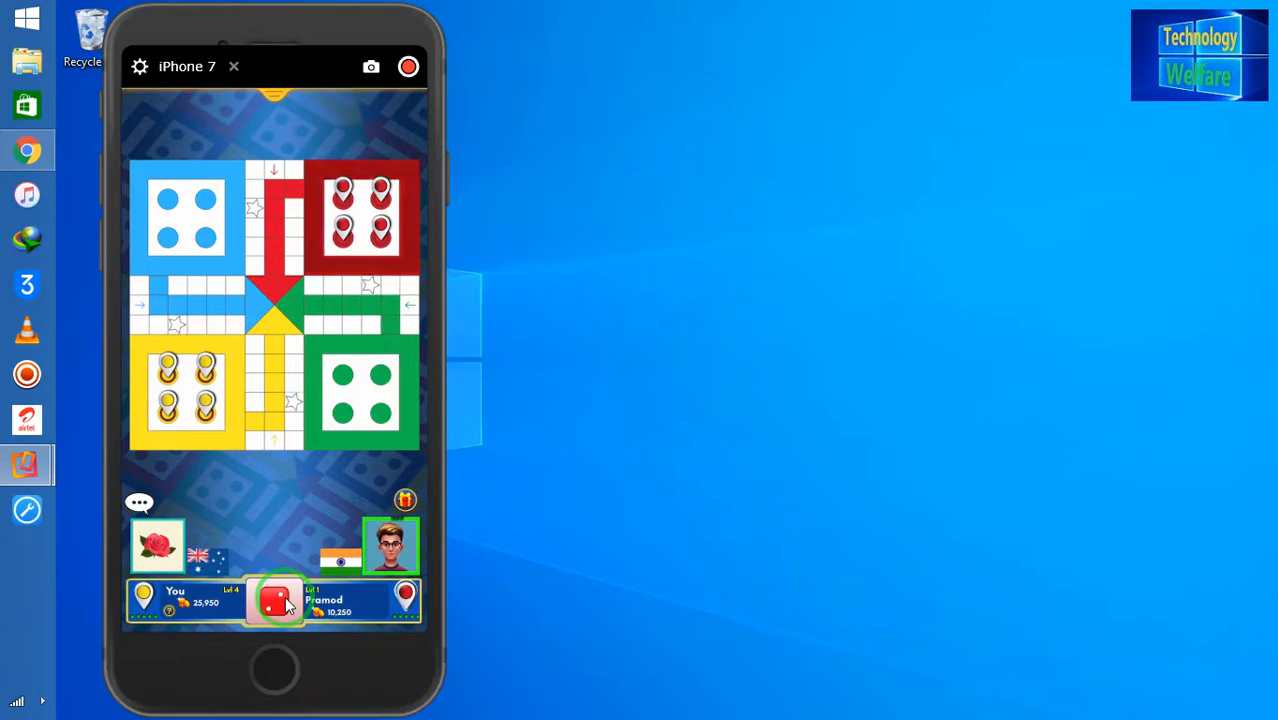
click(278, 600)
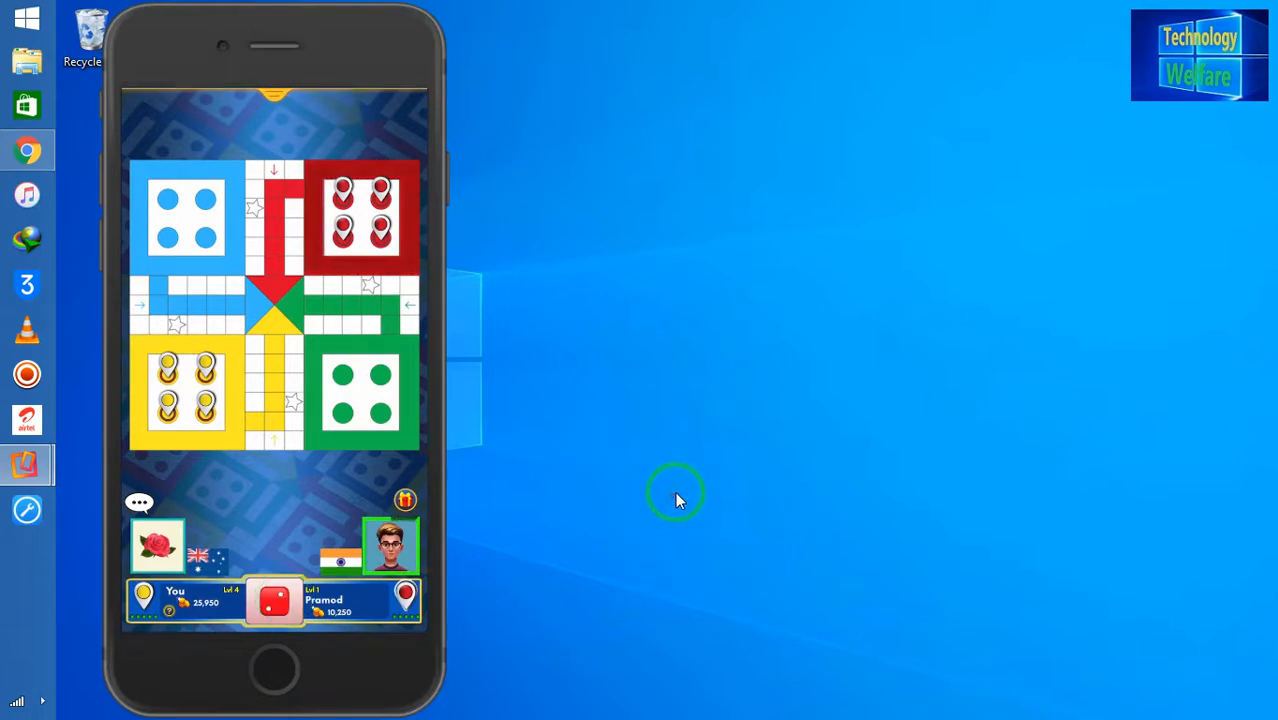